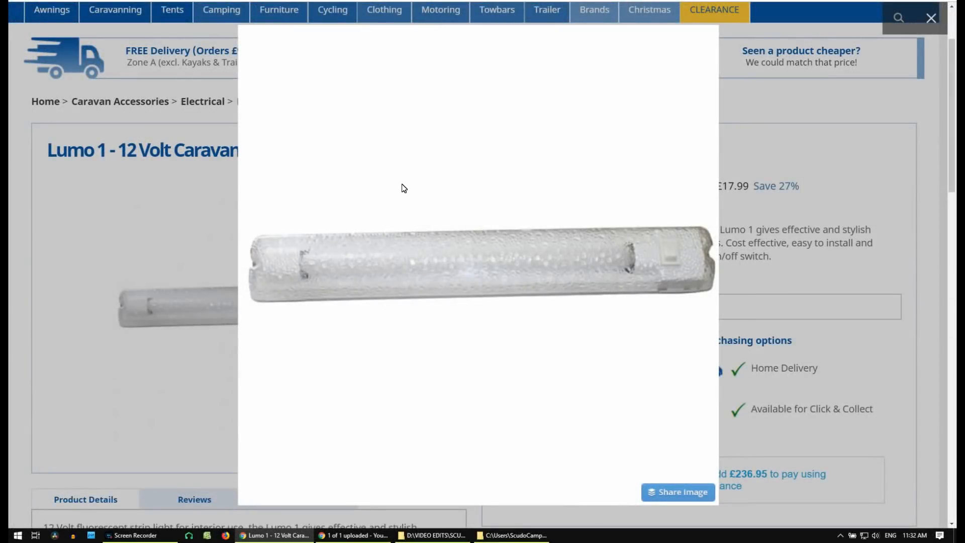
mouse_move(432, 189)
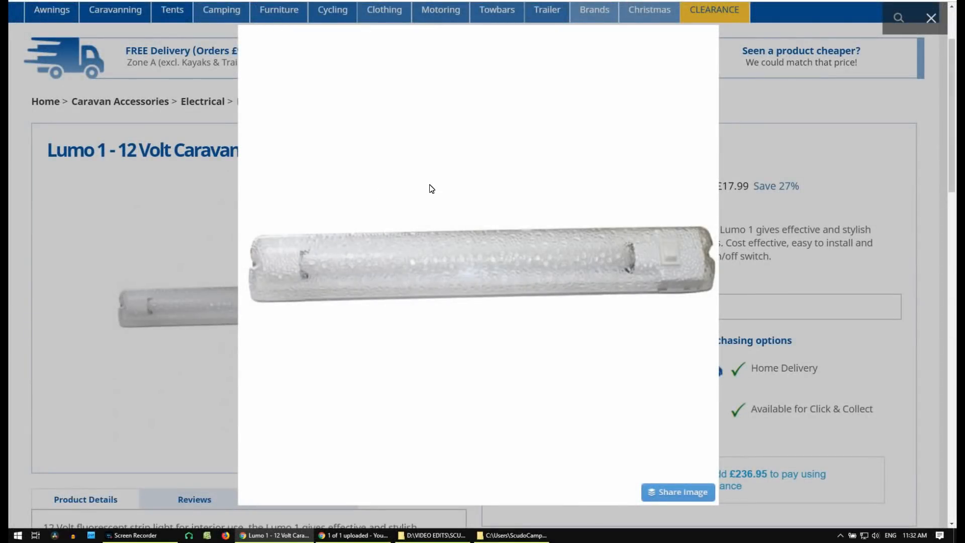
mouse_move(410, 196)
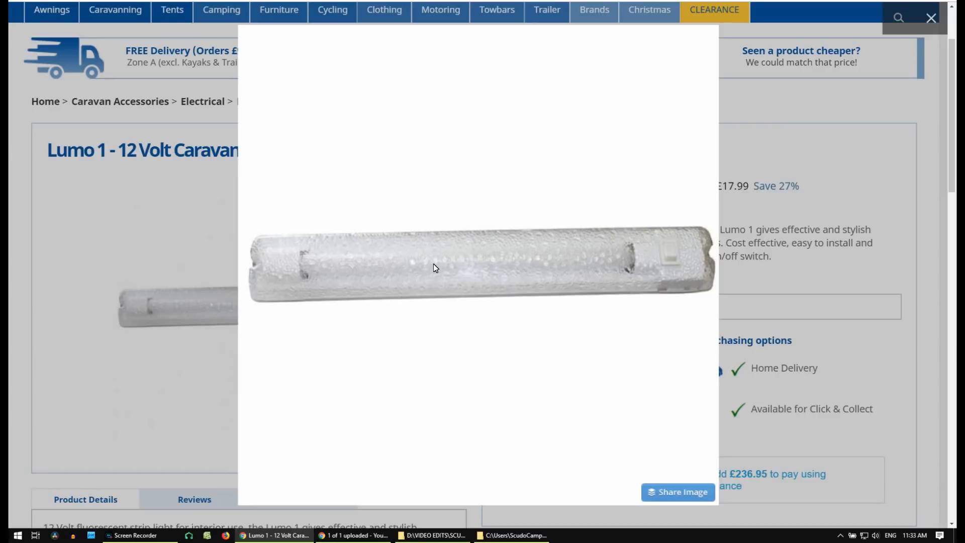
mouse_move(442, 269)
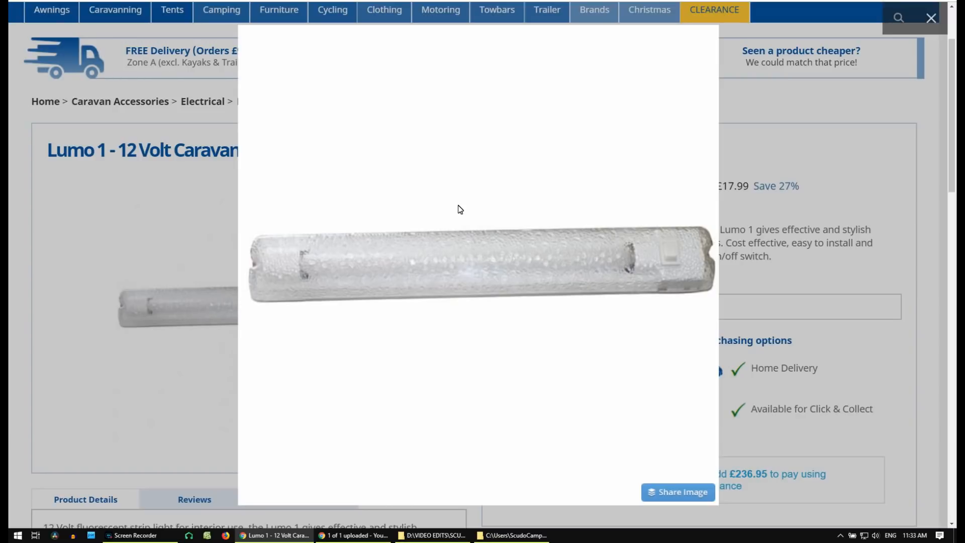
mouse_move(395, 276)
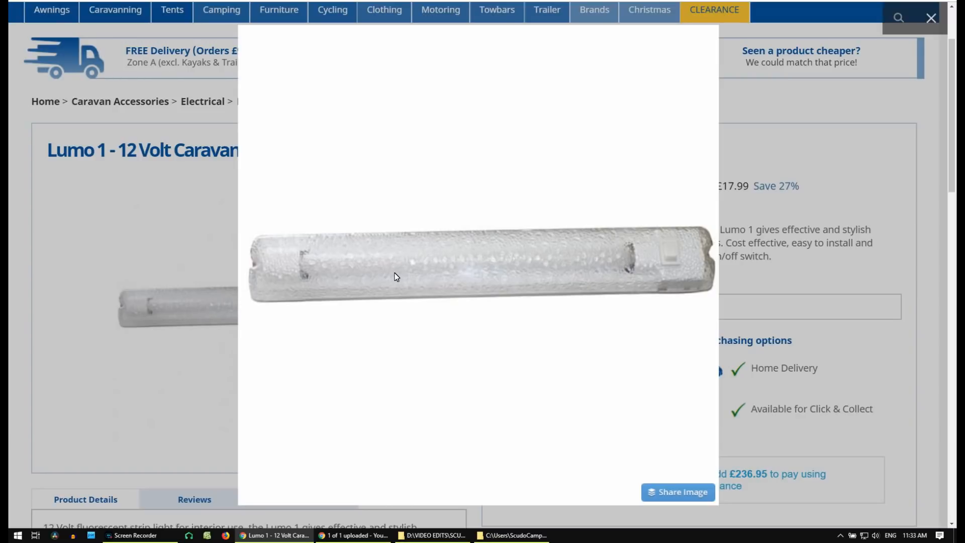
mouse_move(333, 260)
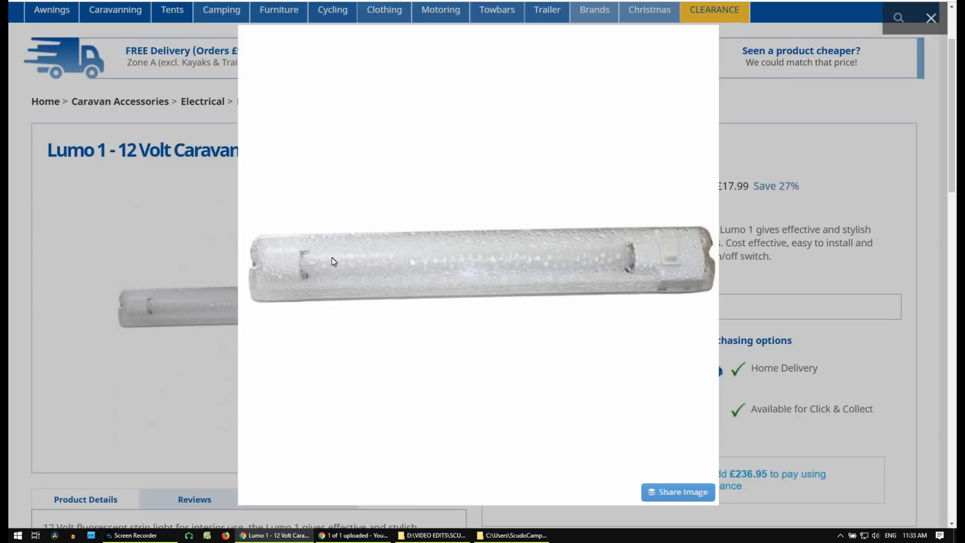
mouse_move(226, 273)
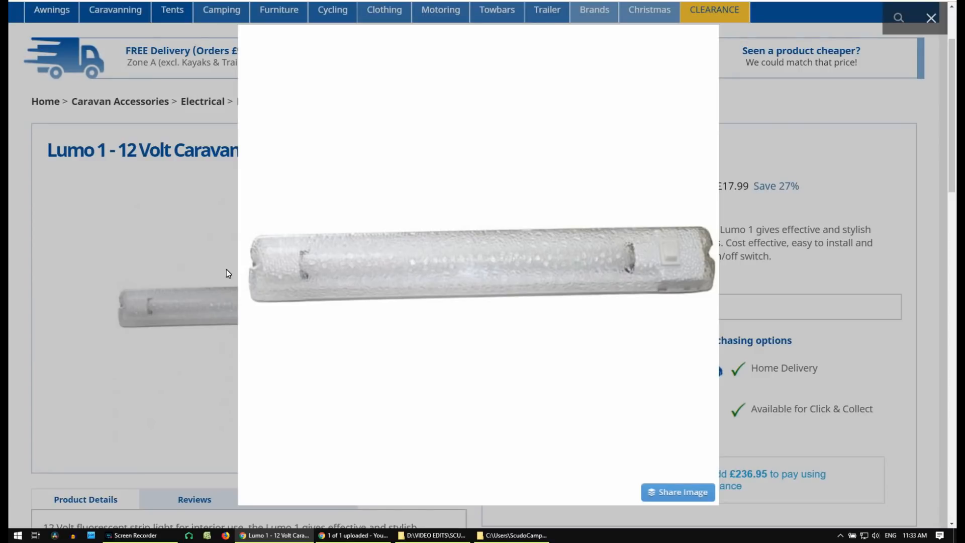
mouse_move(314, 209)
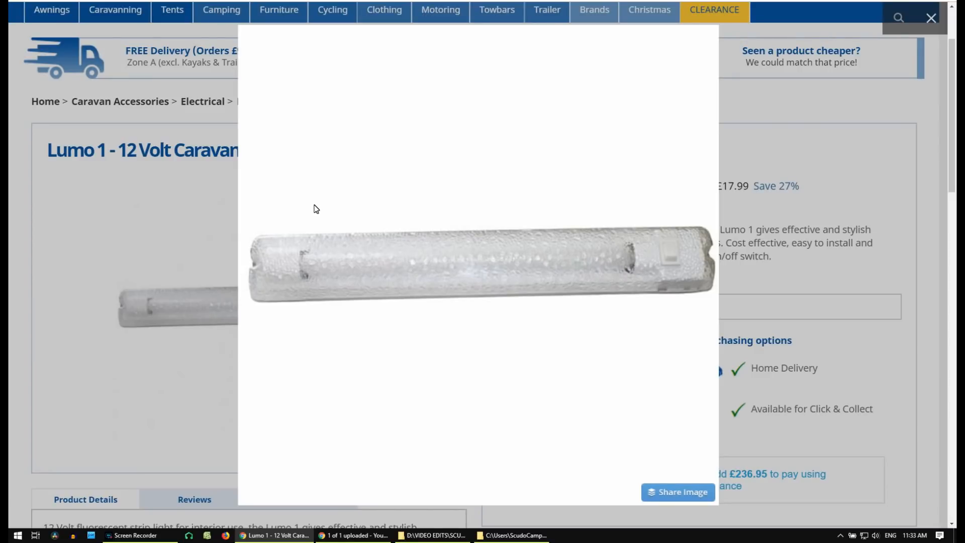
mouse_move(504, 204)
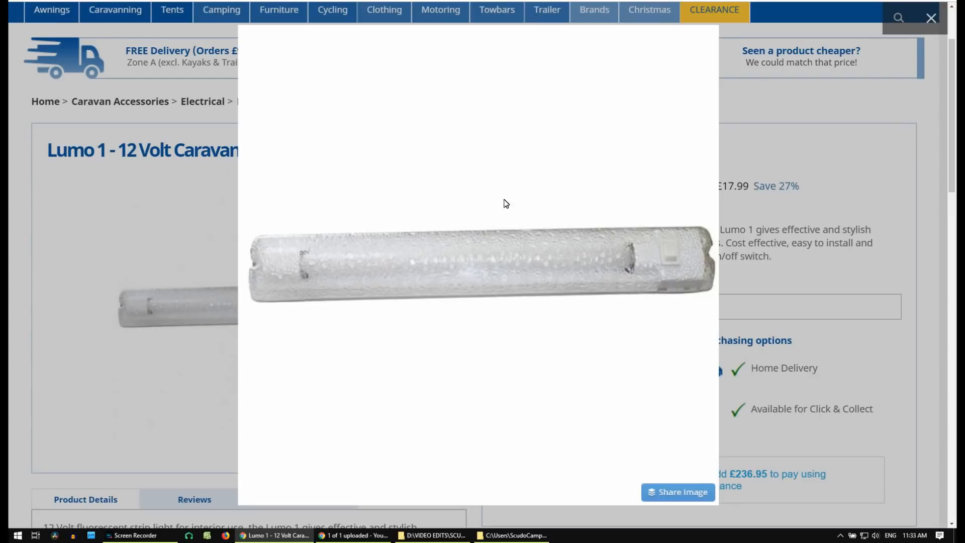
mouse_move(391, 225)
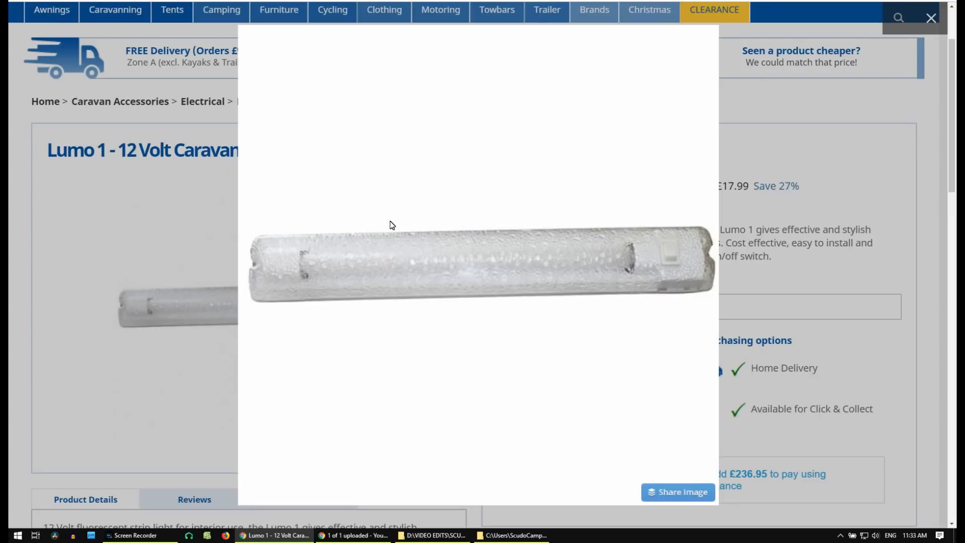
mouse_move(456, 260)
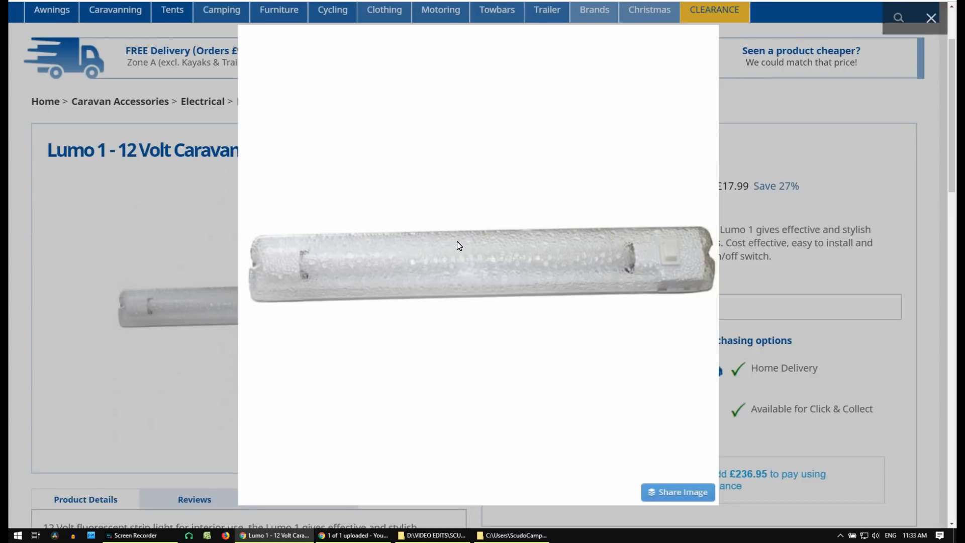
mouse_move(495, 260)
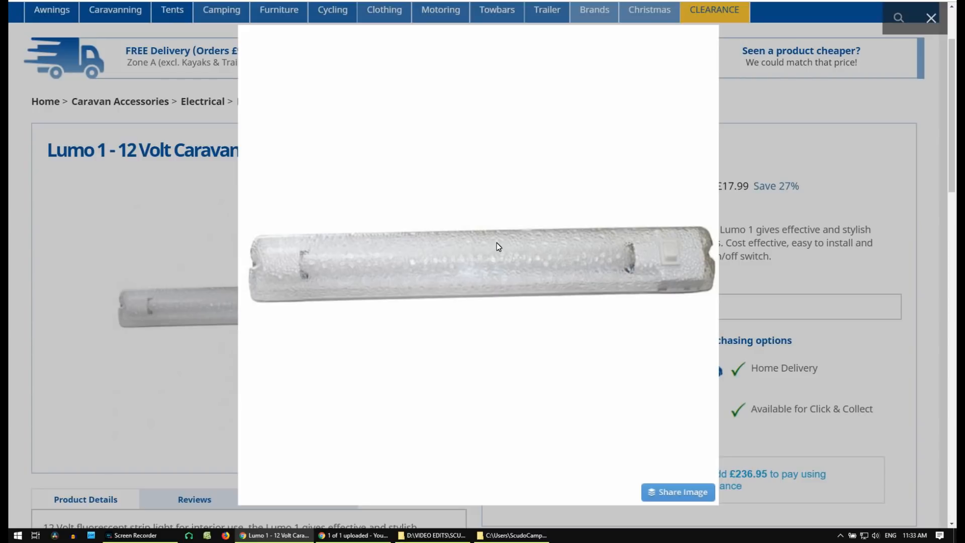
mouse_move(357, 261)
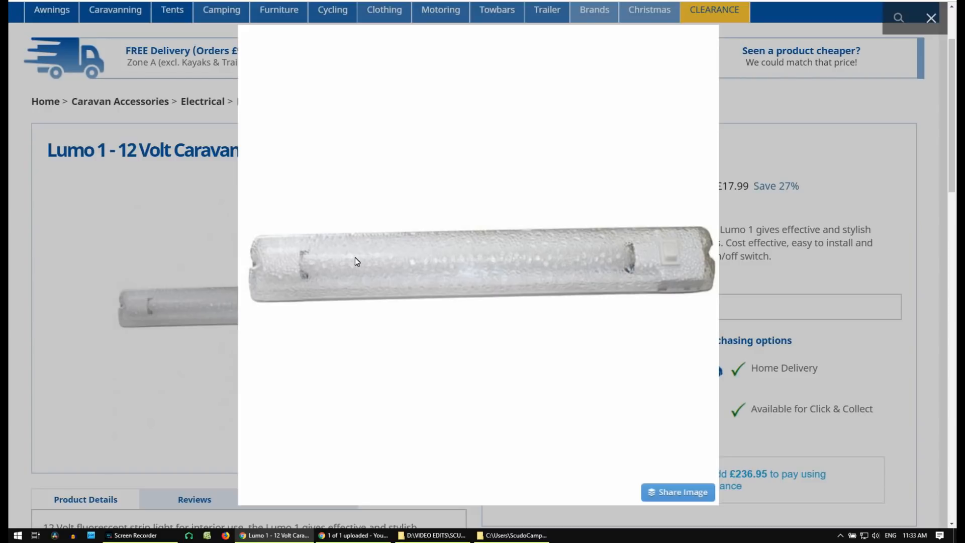
mouse_move(367, 192)
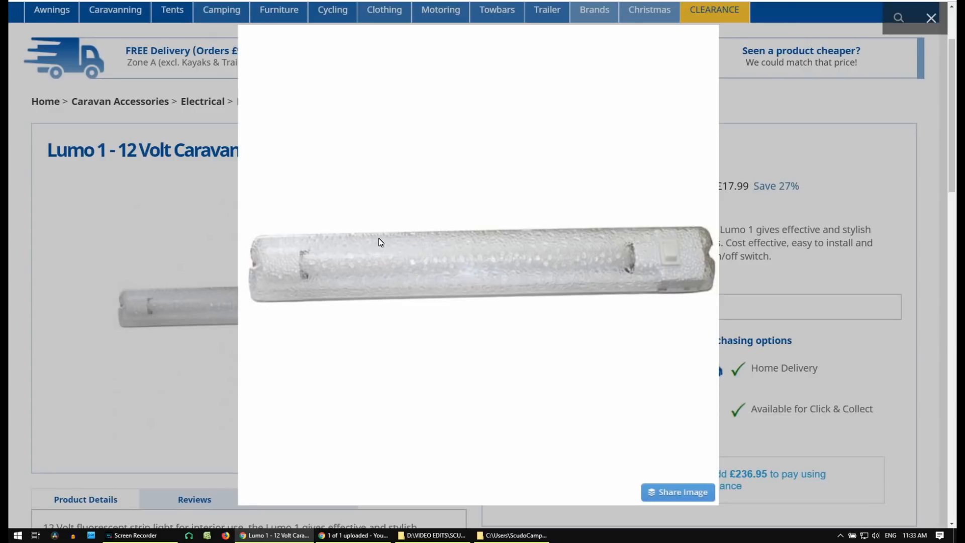
mouse_move(457, 268)
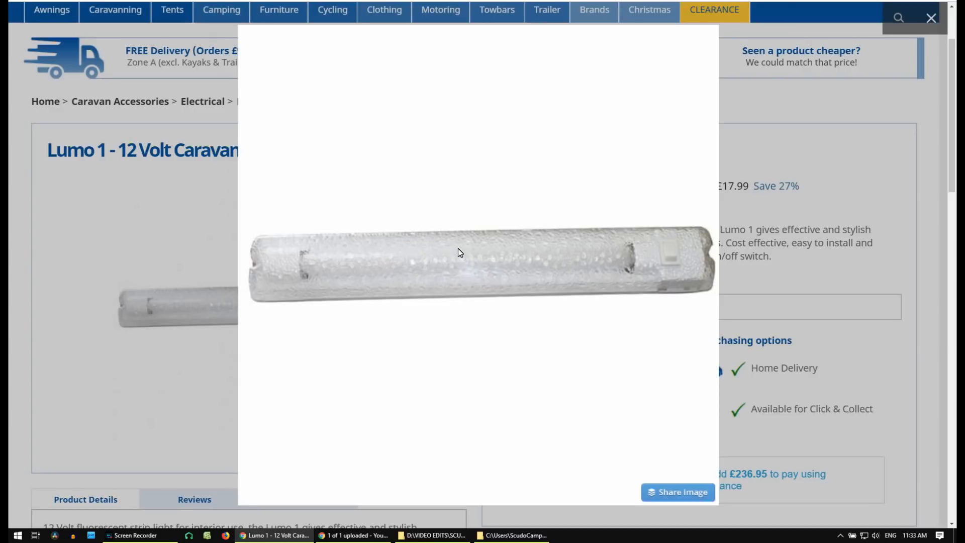
mouse_move(437, 262)
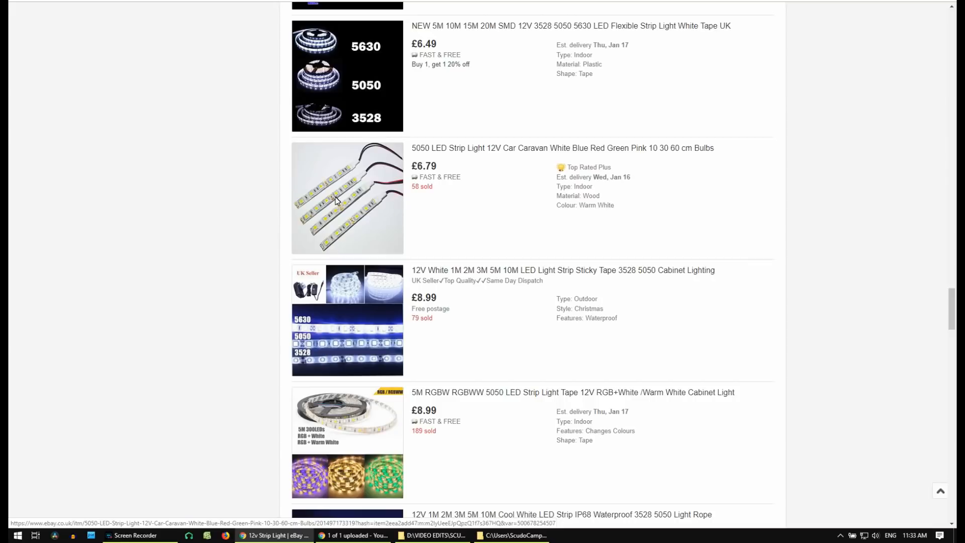
mouse_move(379, 209)
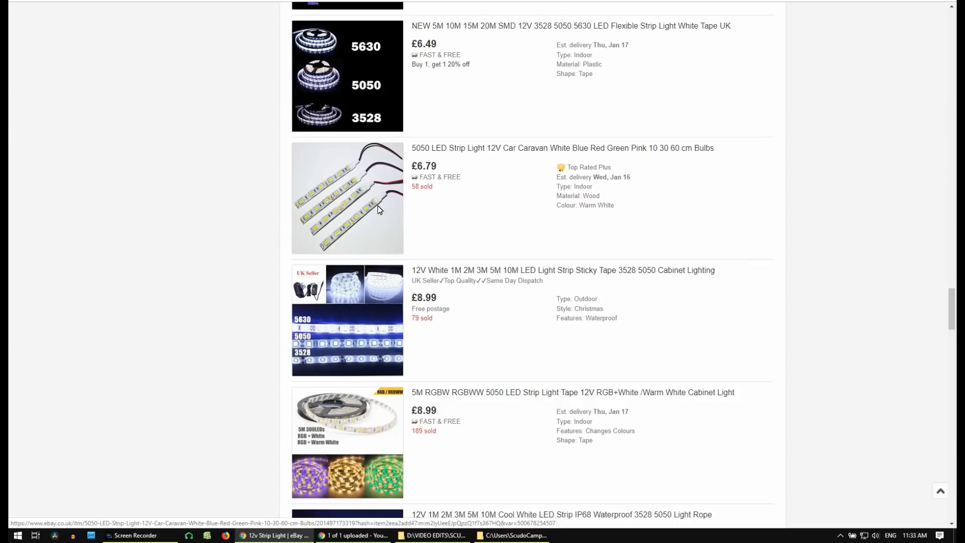
mouse_move(216, 209)
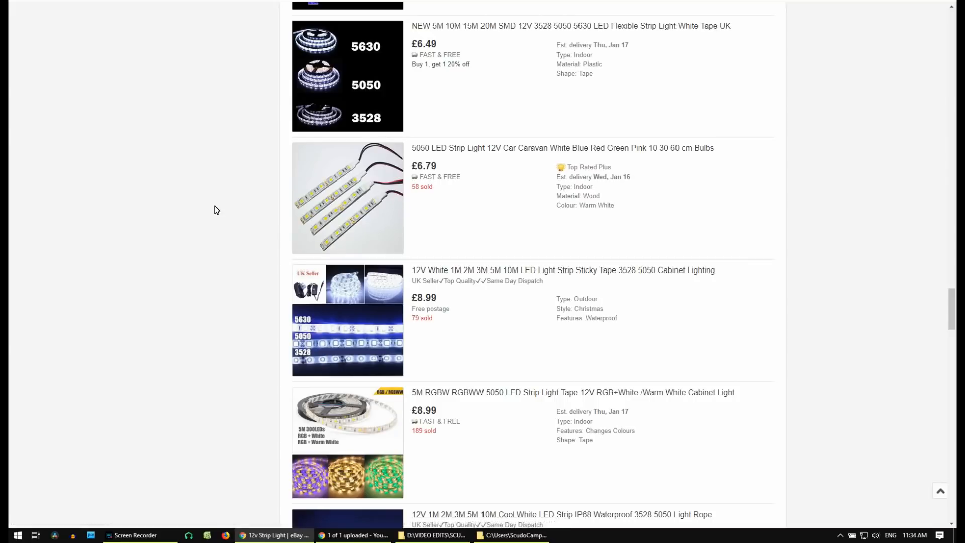
mouse_move(215, 171)
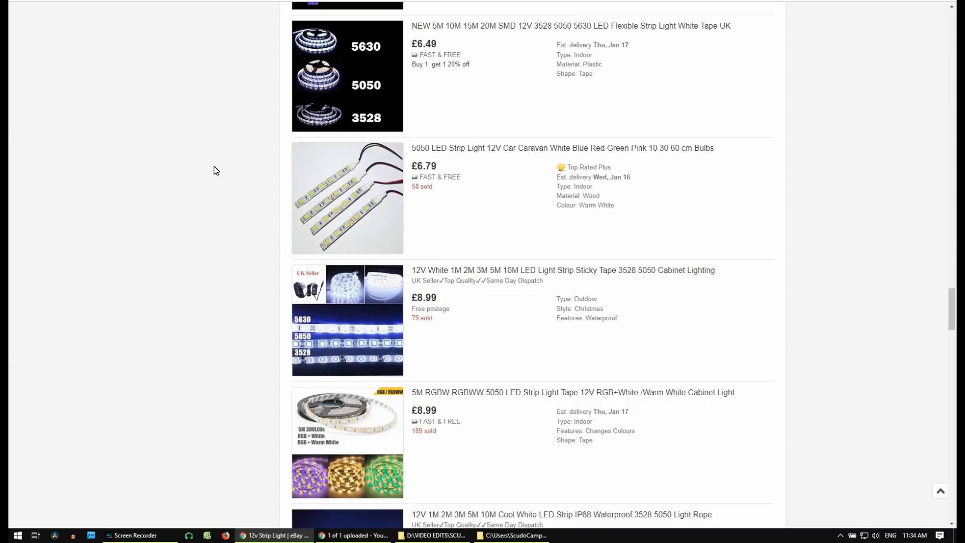
mouse_move(277, 93)
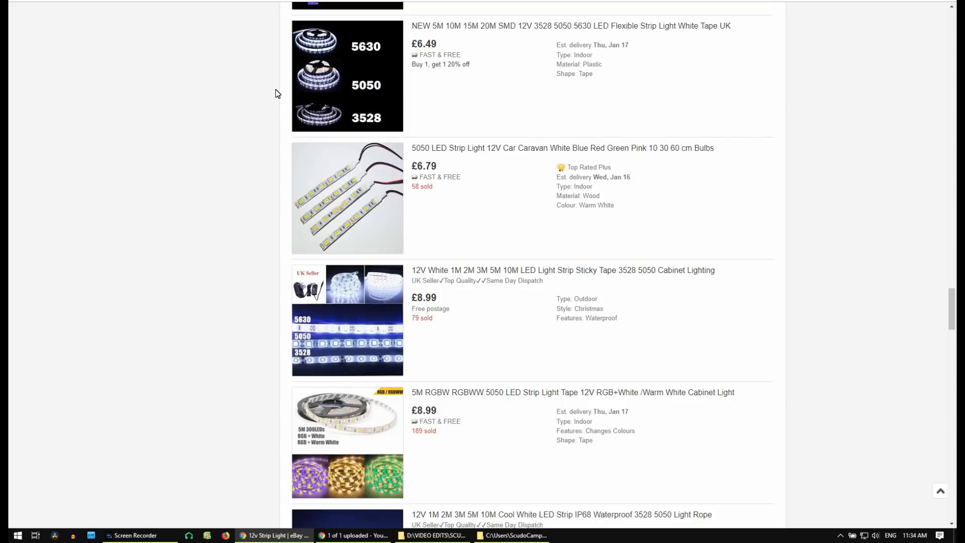
mouse_move(275, 100)
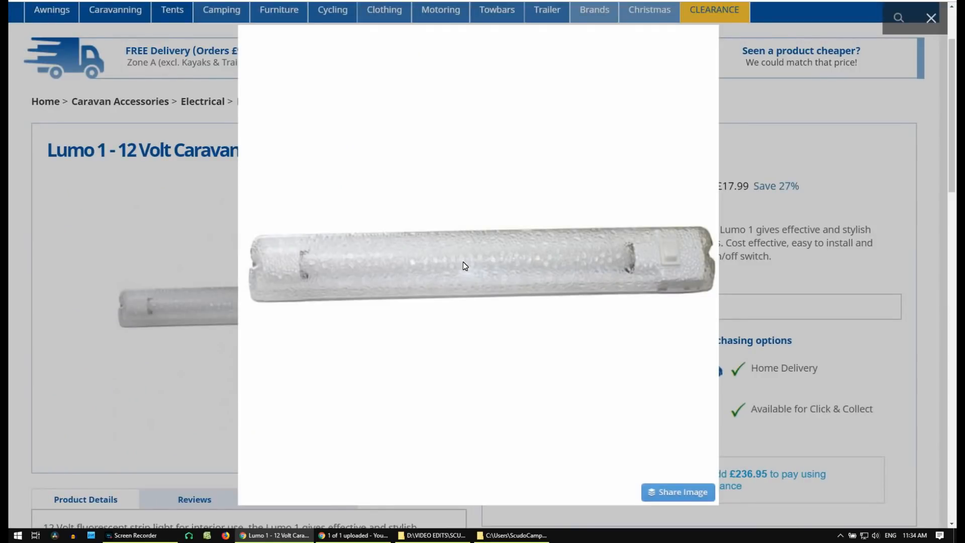
mouse_move(466, 301)
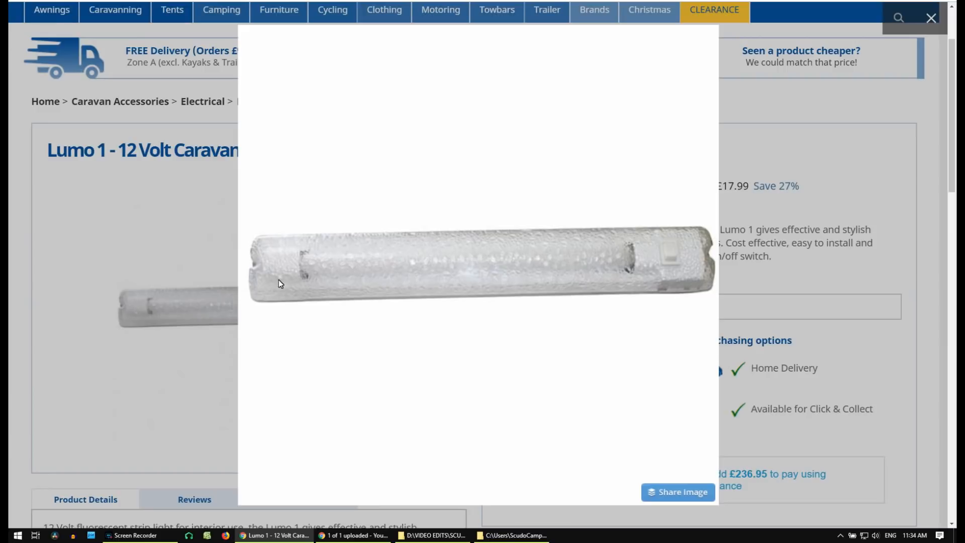
mouse_move(439, 278)
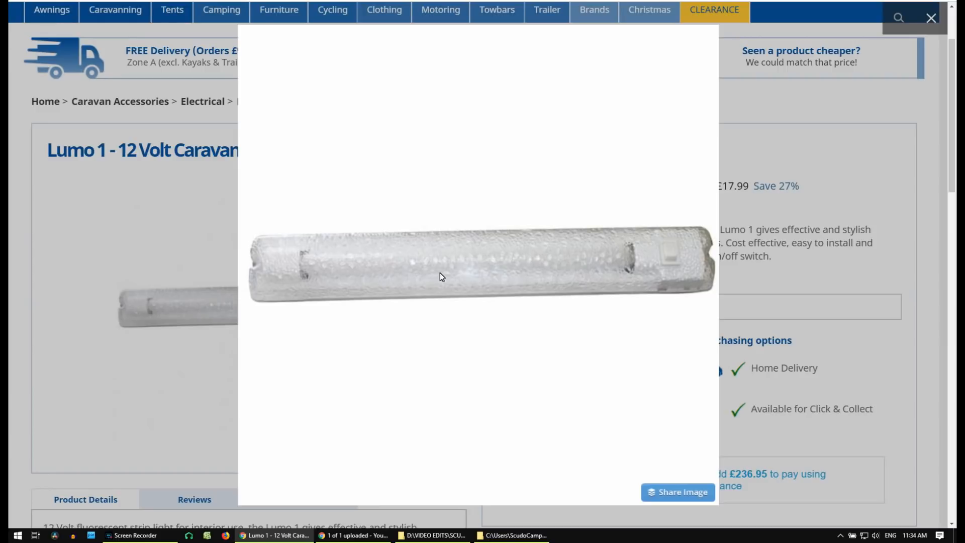
mouse_move(371, 276)
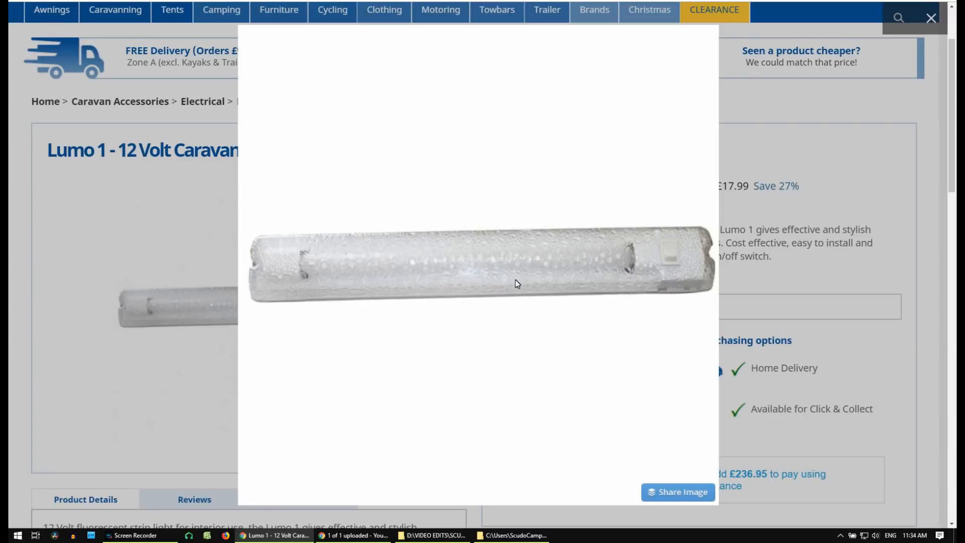
mouse_move(357, 304)
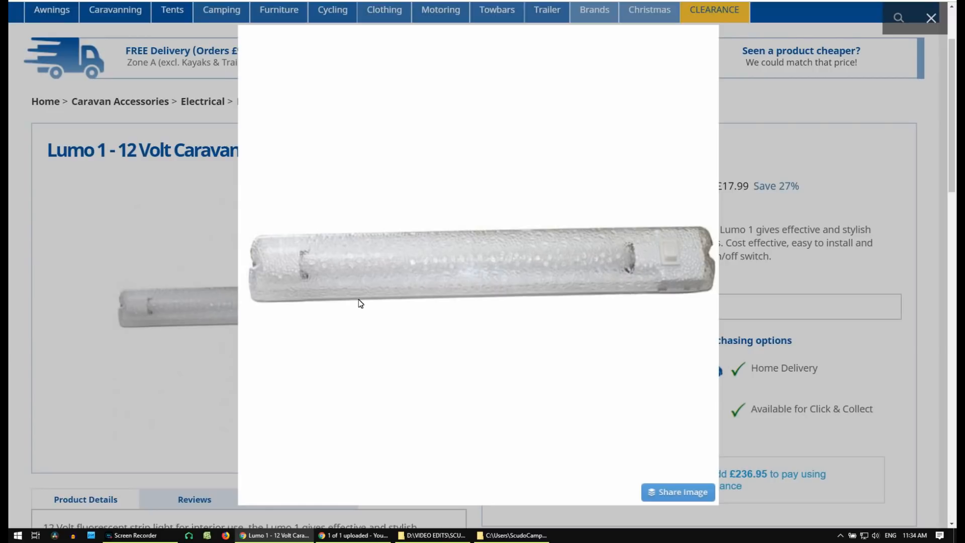
mouse_move(450, 270)
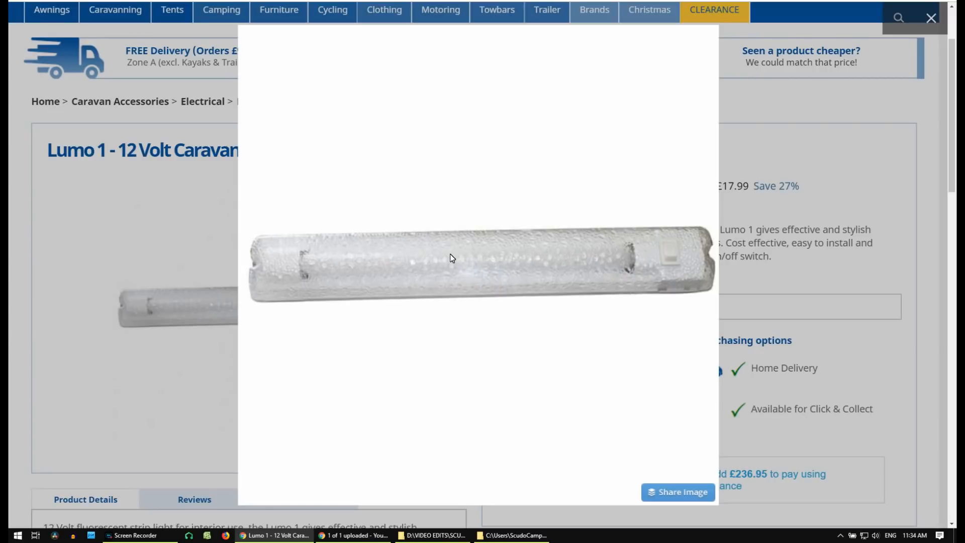
mouse_move(461, 289)
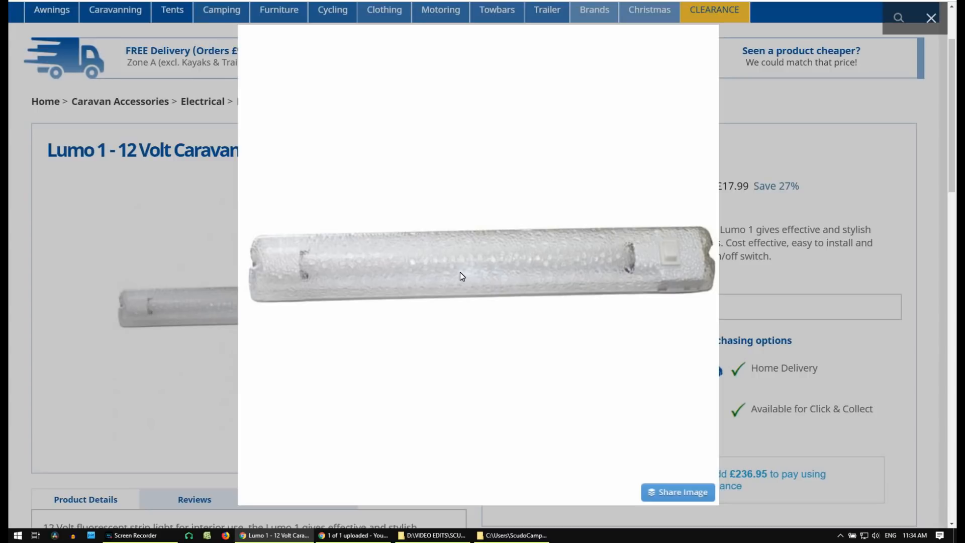